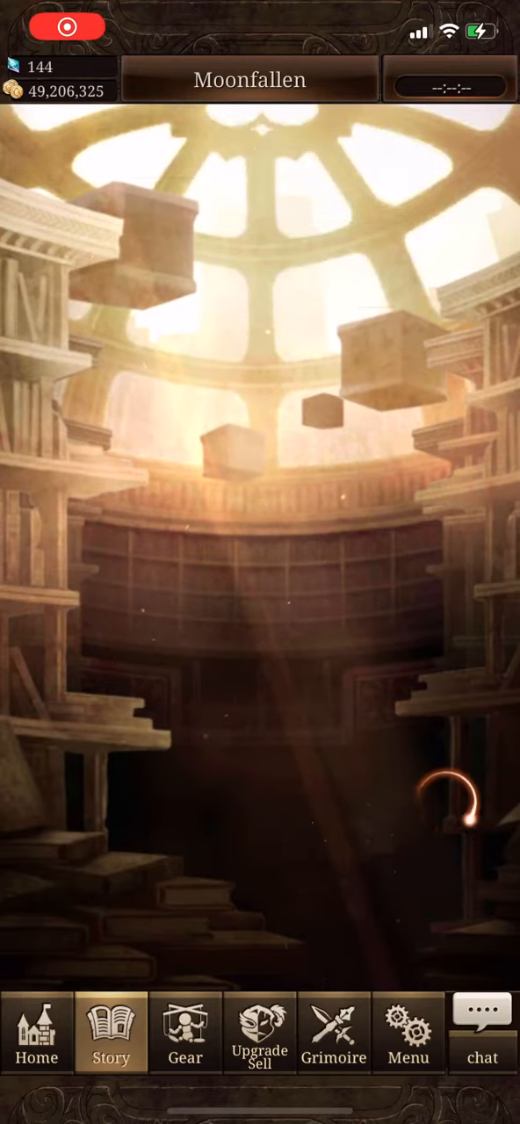
Bring up the Book of Brutality Chapter 1-7 stage details from the Story tab.
left_click(110, 1034)
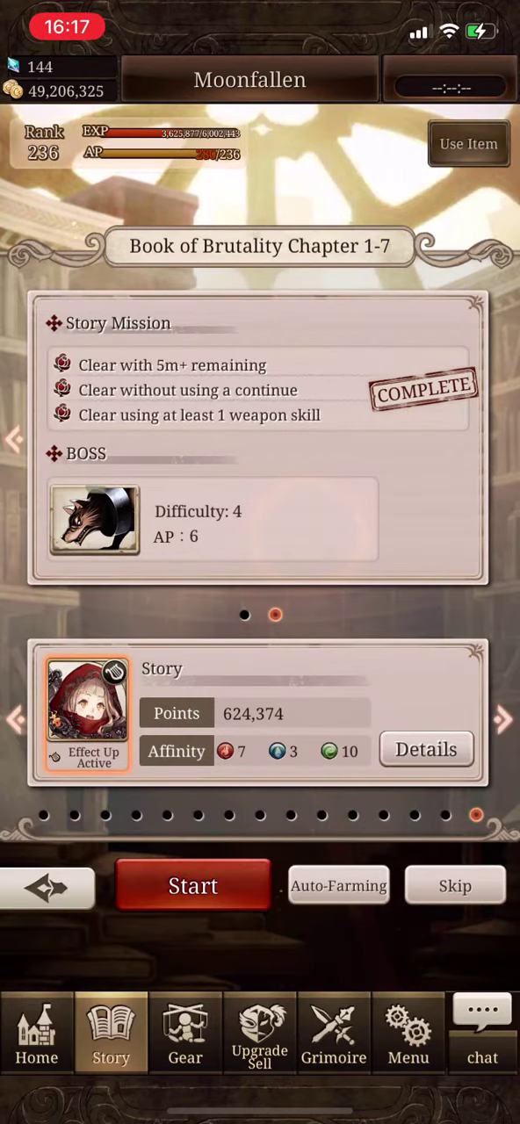
Start Chapter 1-7 and skip its story cutscene so the stage begins loading.
left_click(193, 886)
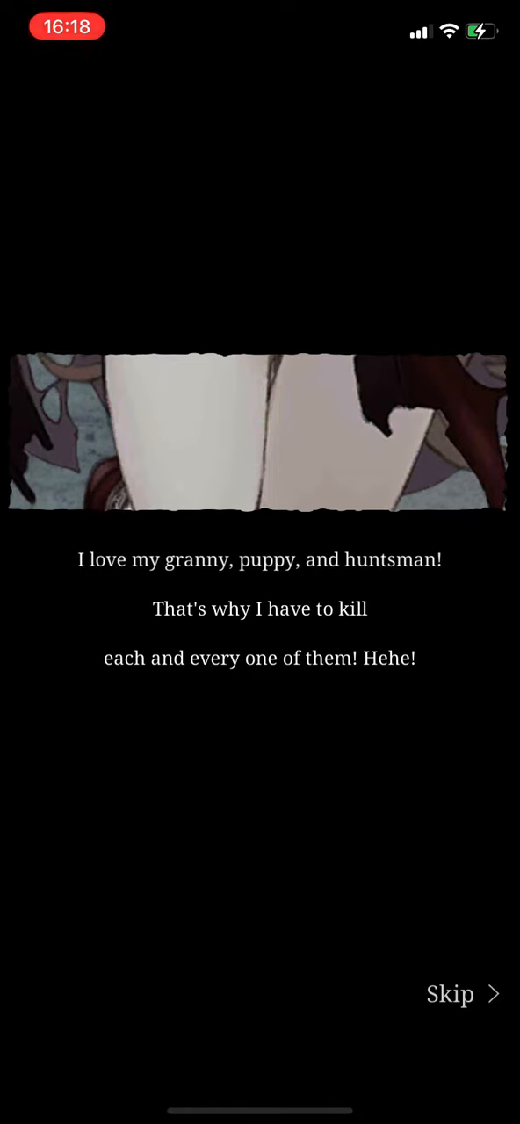
left_click(450, 994)
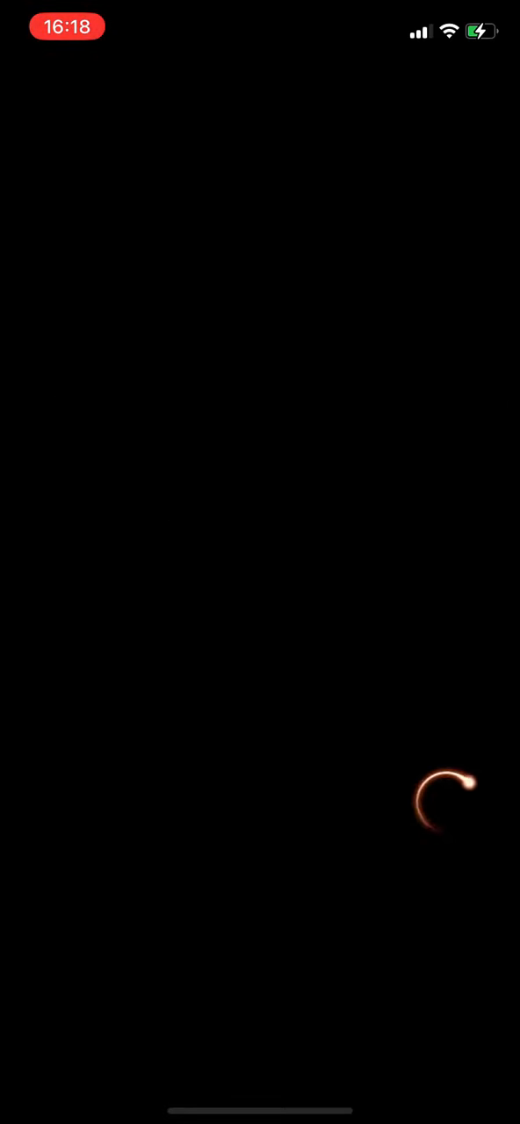